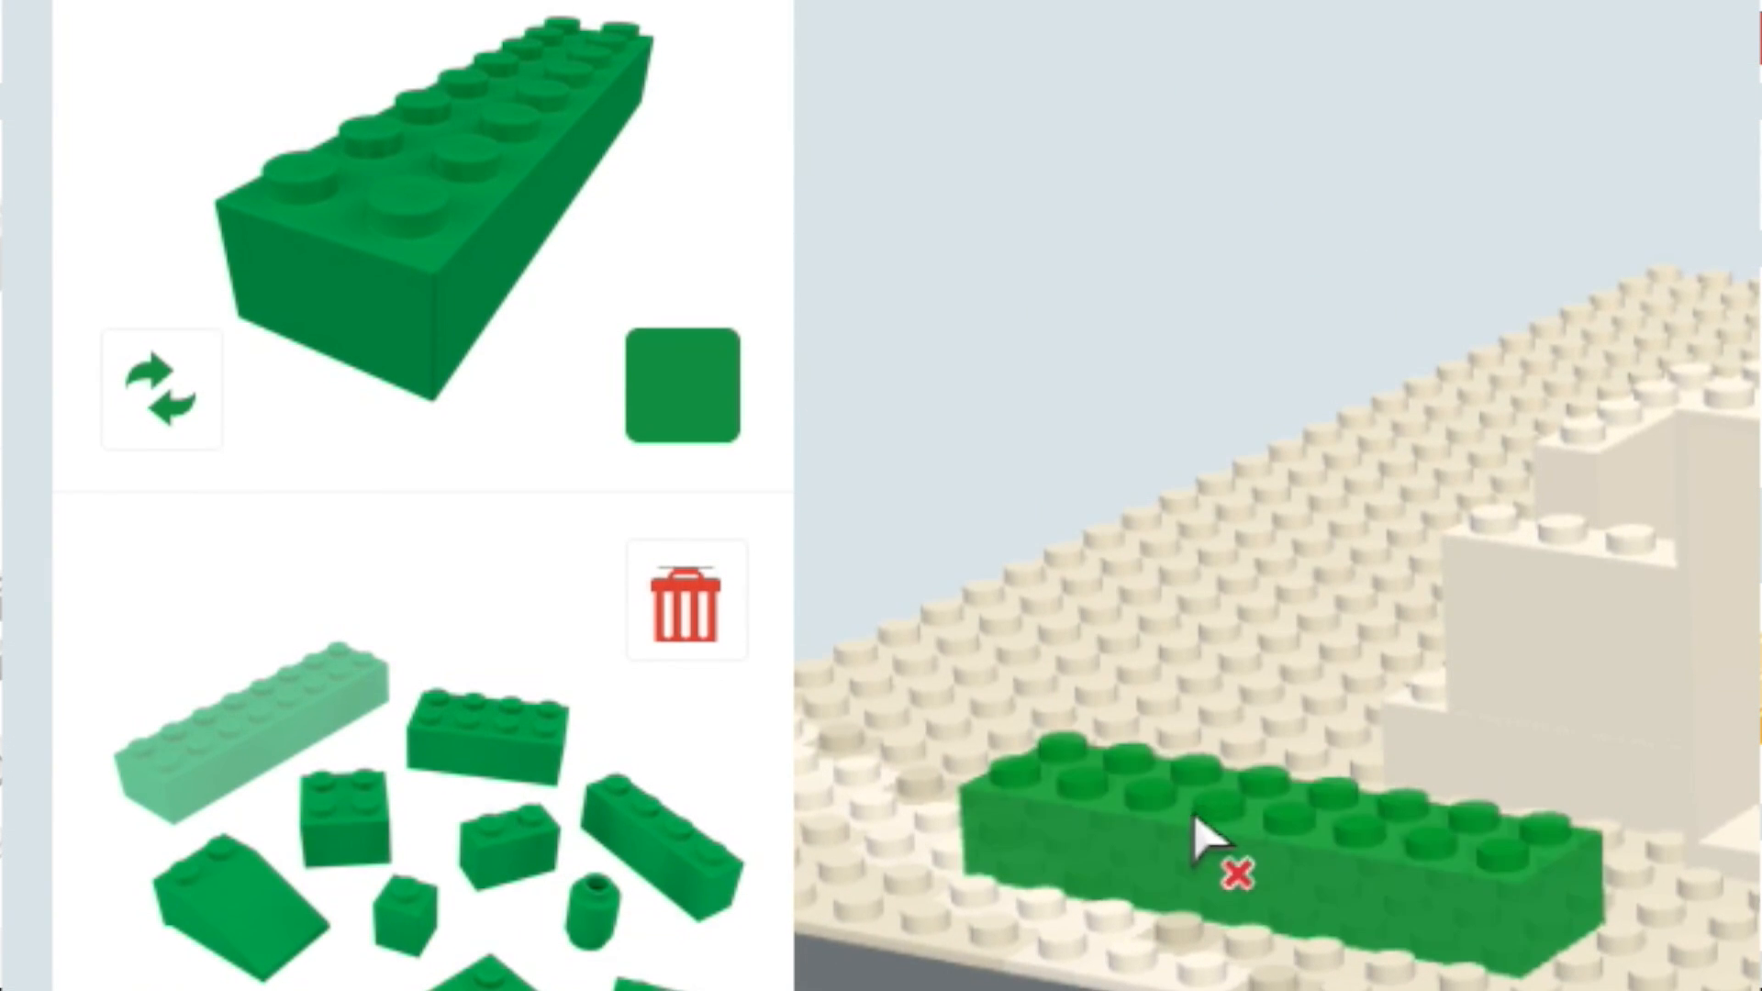
Switch the active 2x8 brick's colour from green to blue in the colour picker
left_click(683, 383)
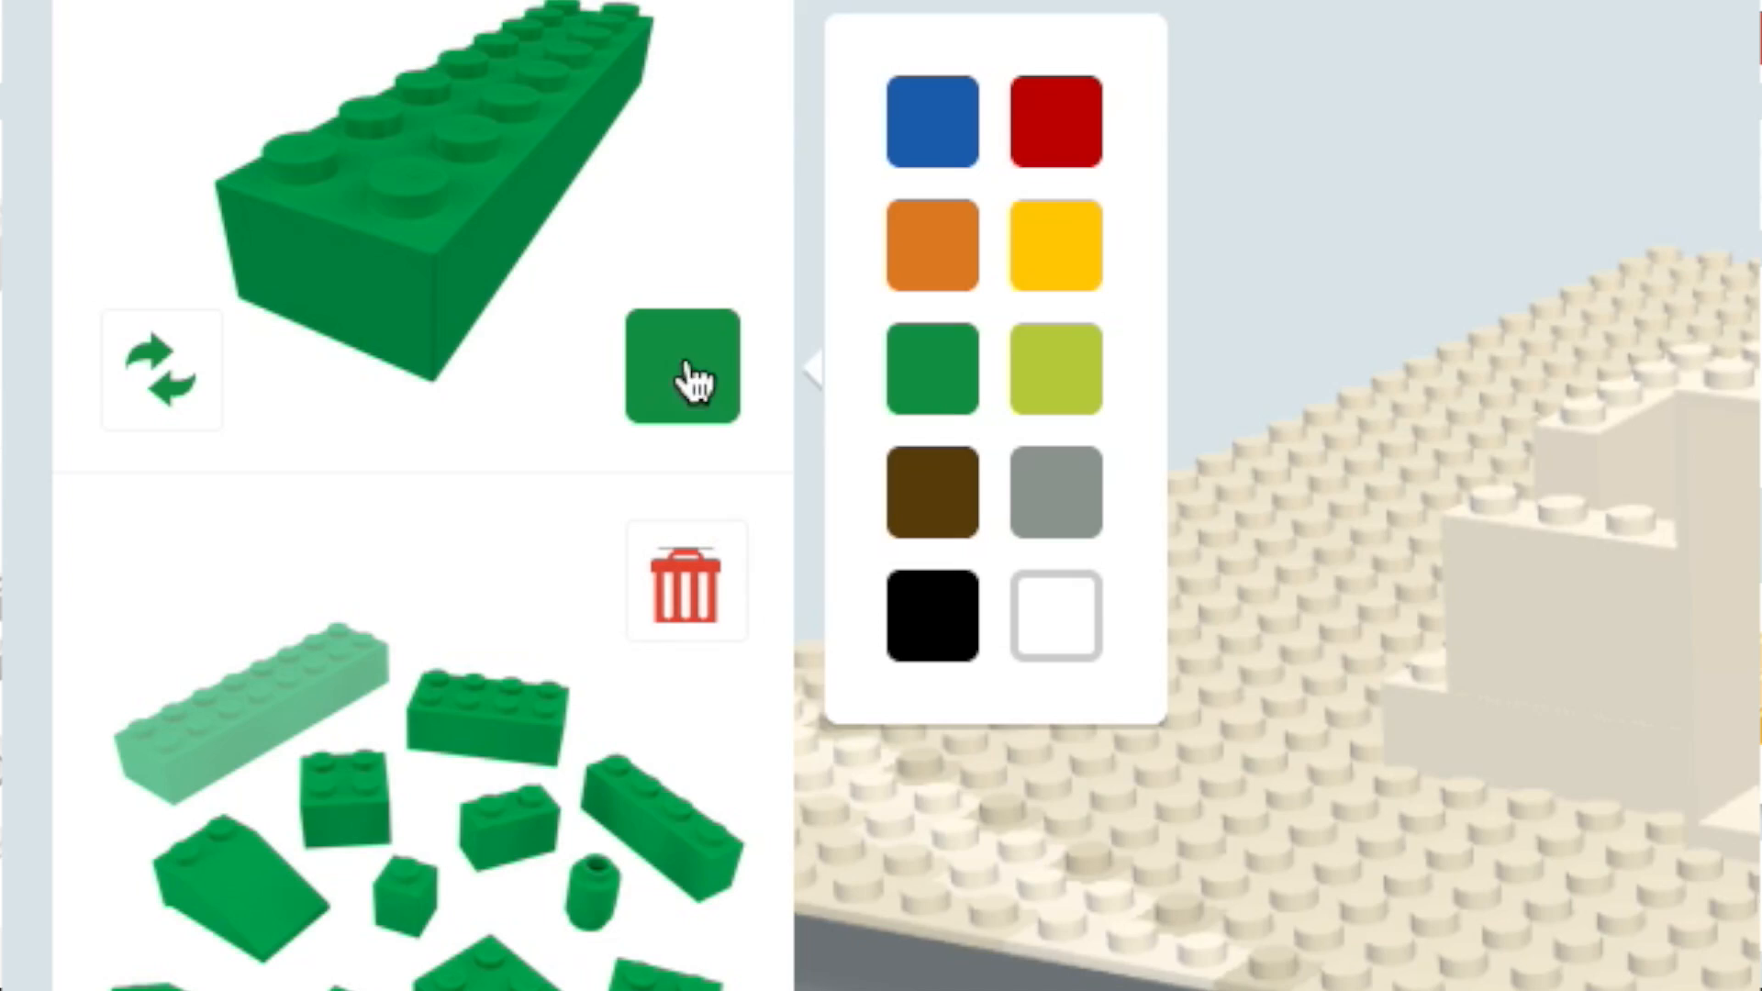
left_click(930, 121)
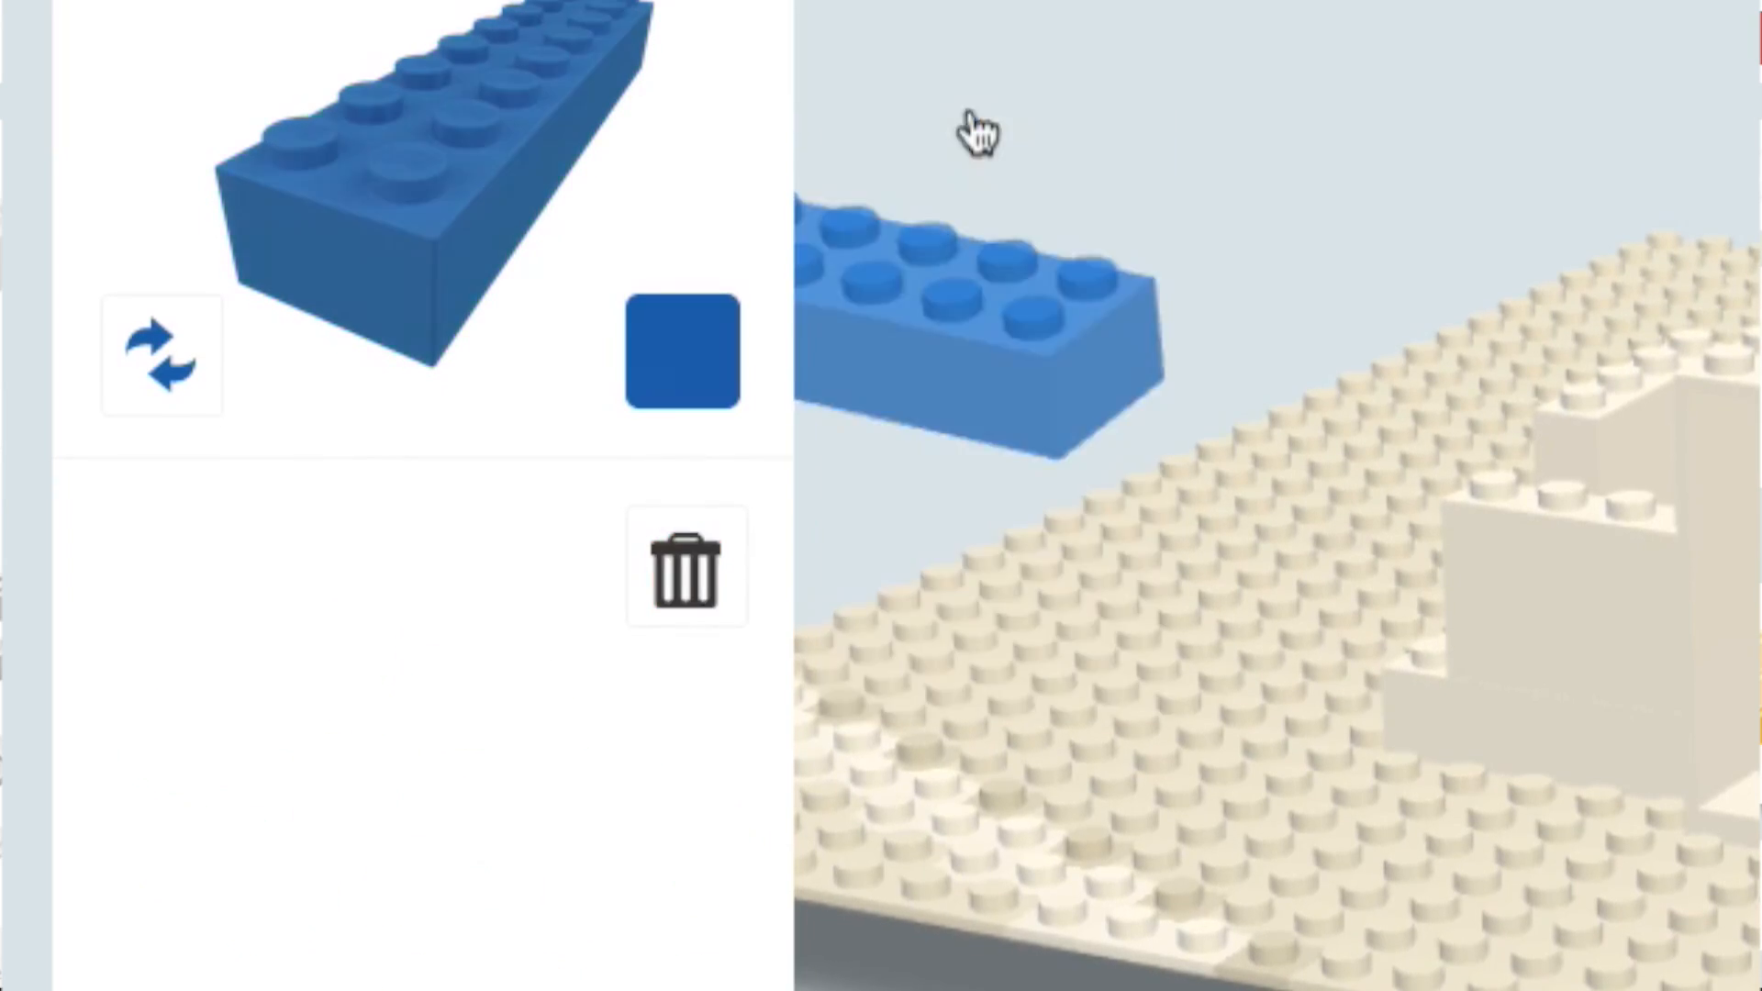